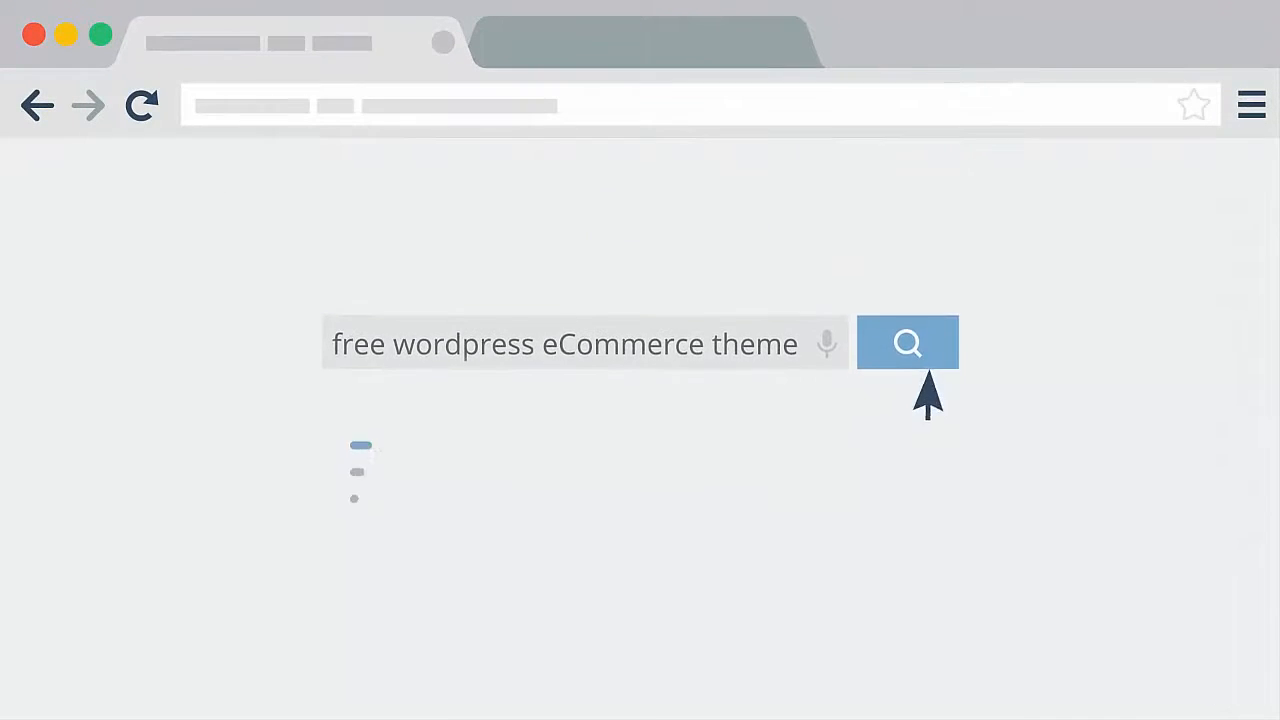
Search the web for 'free wordpress eCommerce theme'
click(907, 343)
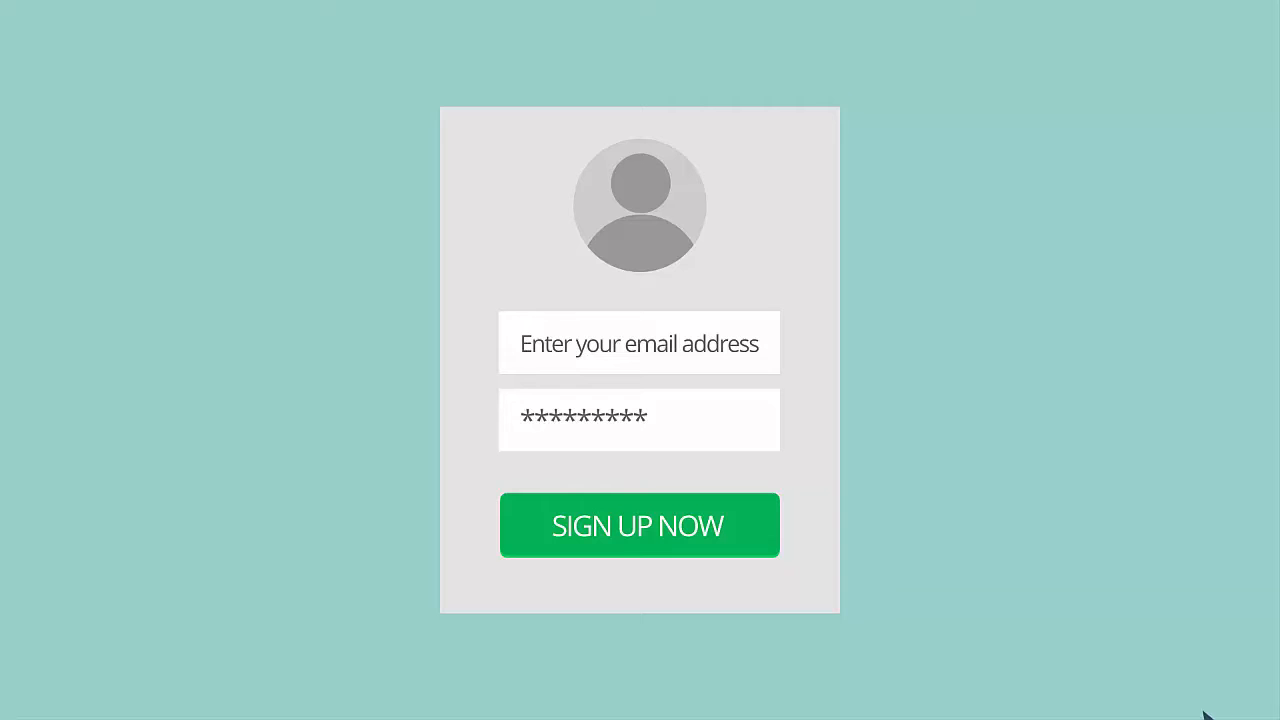
mouse_move(645, 550)
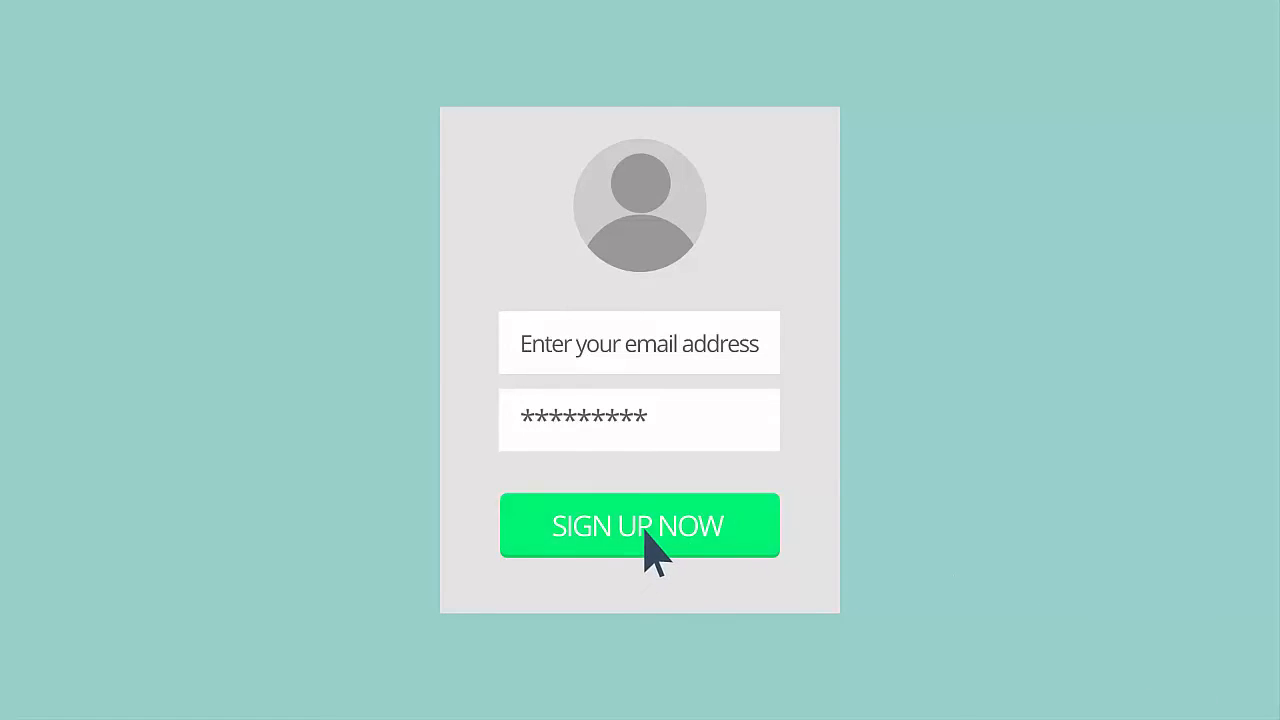